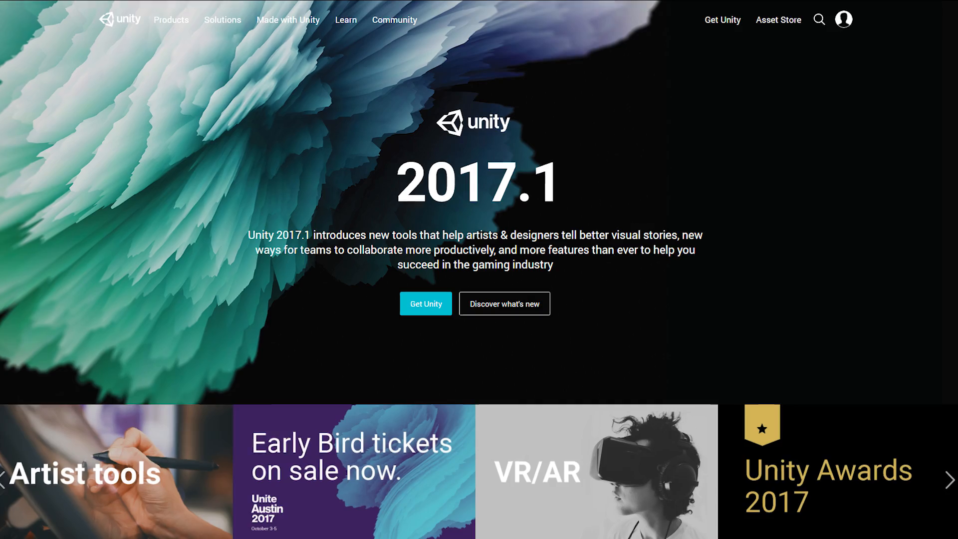
- Raise the Depth of Field aperture from 1.6 to about 25 so the robots' background sharpens
scroll("down", 3)
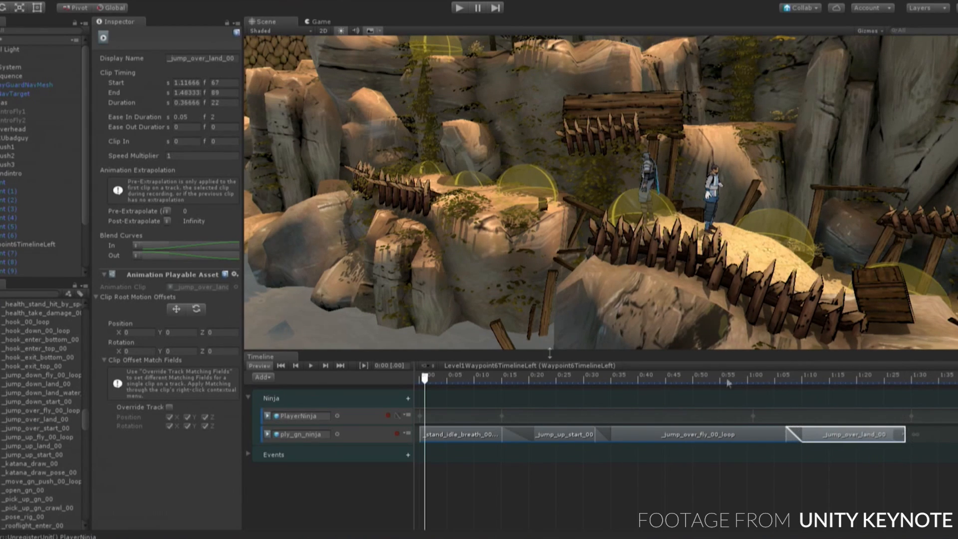
left_click(310, 365)
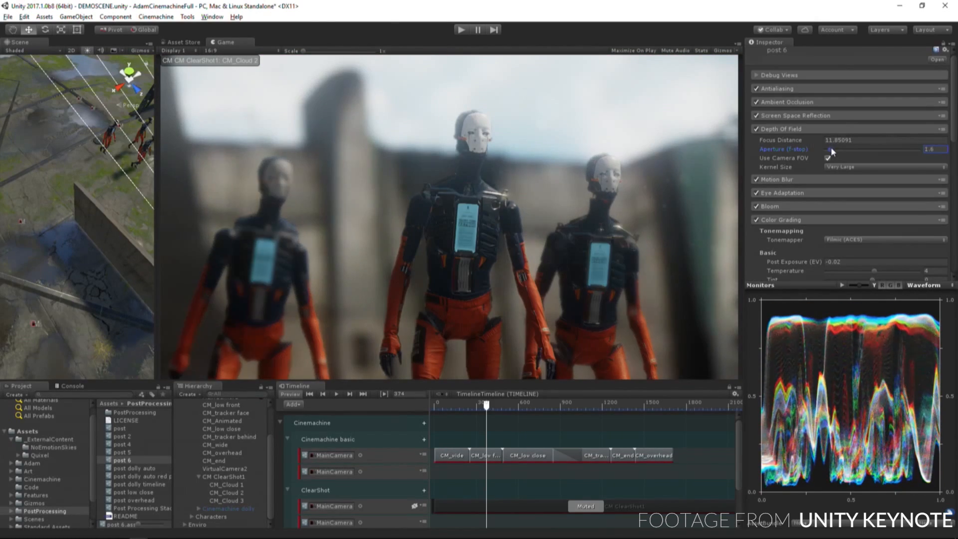
left_click_drag(831, 152, 904, 152)
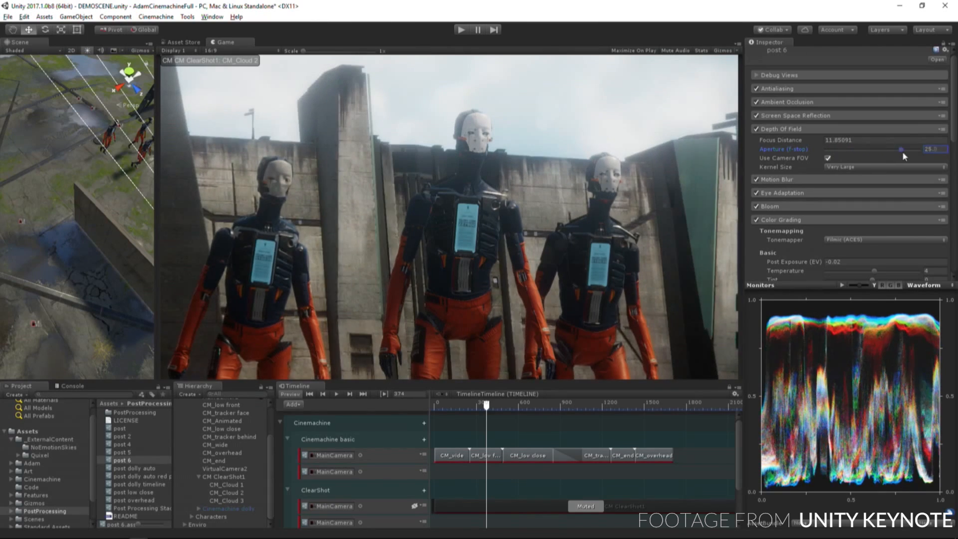
left_click_drag(923, 150, 829, 151)
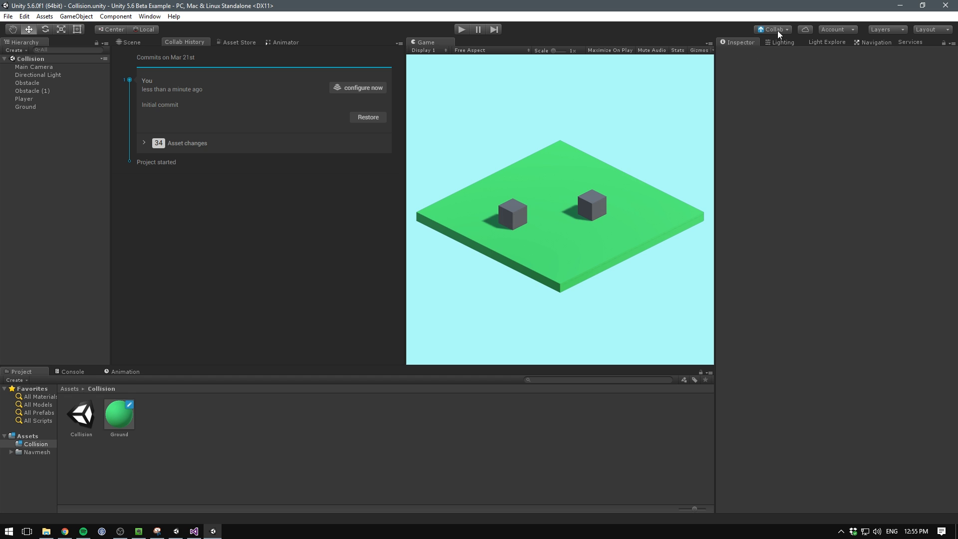
- Publish the Ground material change via Collab with the message 'Make green'
left_click(773, 29)
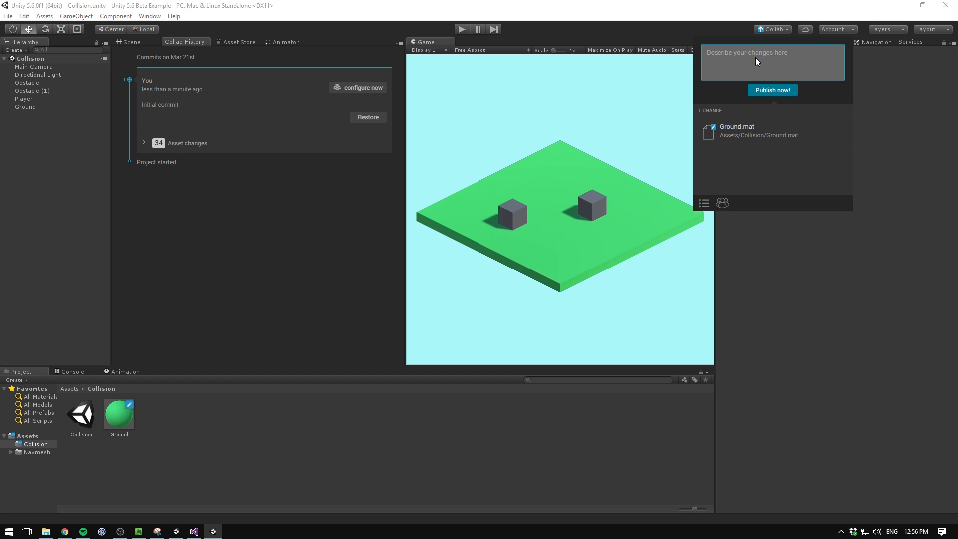
type("Make green")
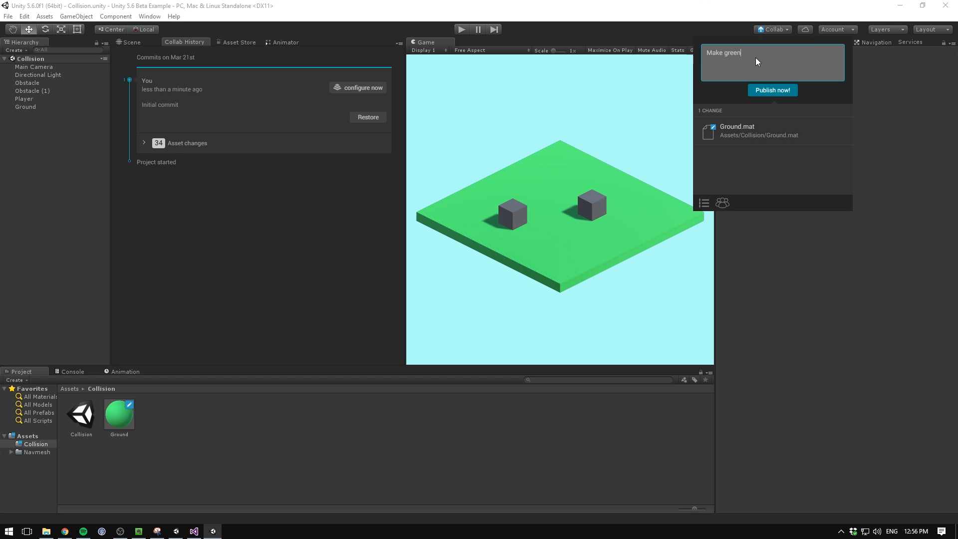
left_click(772, 90)
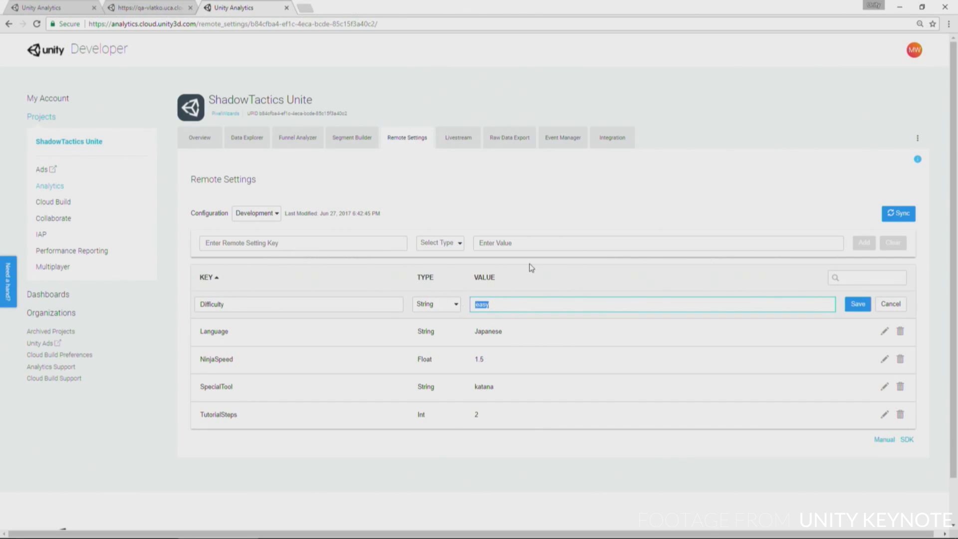
- Change the Difficulty remote setting's value from easy to hard
type("hard")
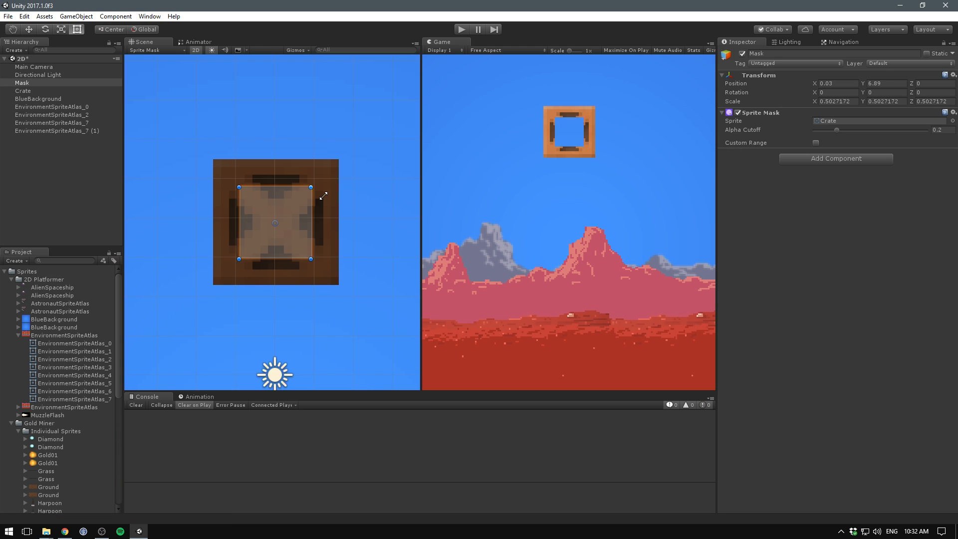
- Resize the crate-shaped sprite mask, then select the Obstacle cube's keyframes in the dopesheet
left_click_drag(311, 187, 324, 172)
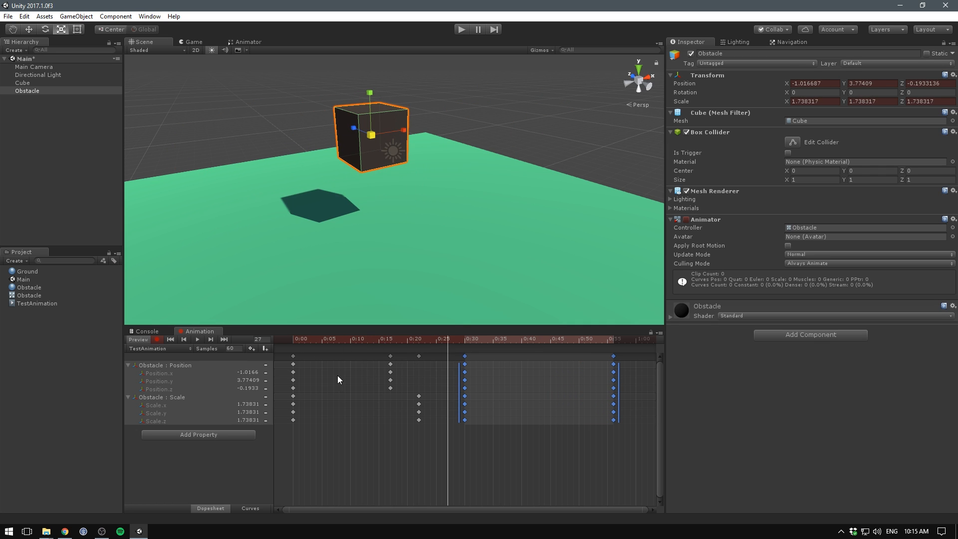
left_click(196, 339)
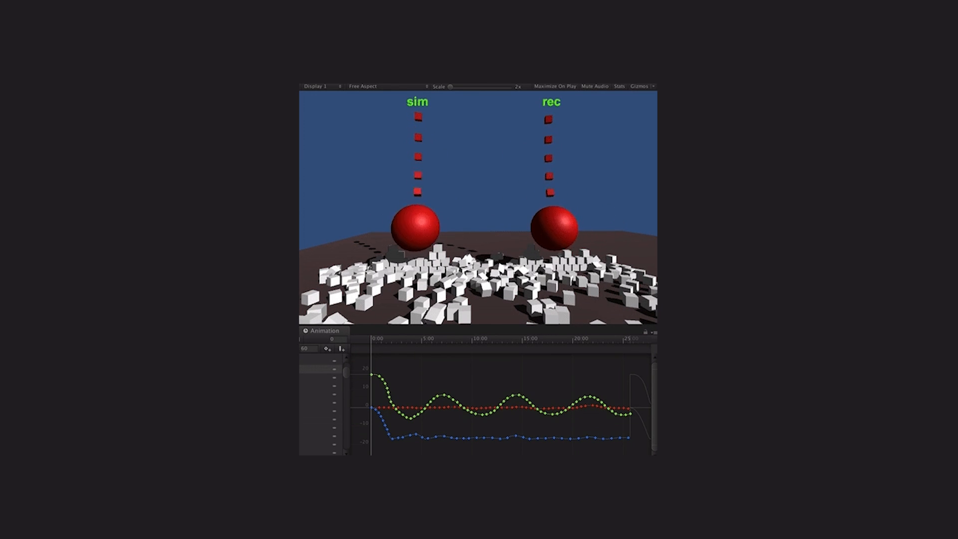
- Scrub the recorded physics clip from its start so the rec-side cube wall stands again
left_click_drag(369, 340, 386, 341)
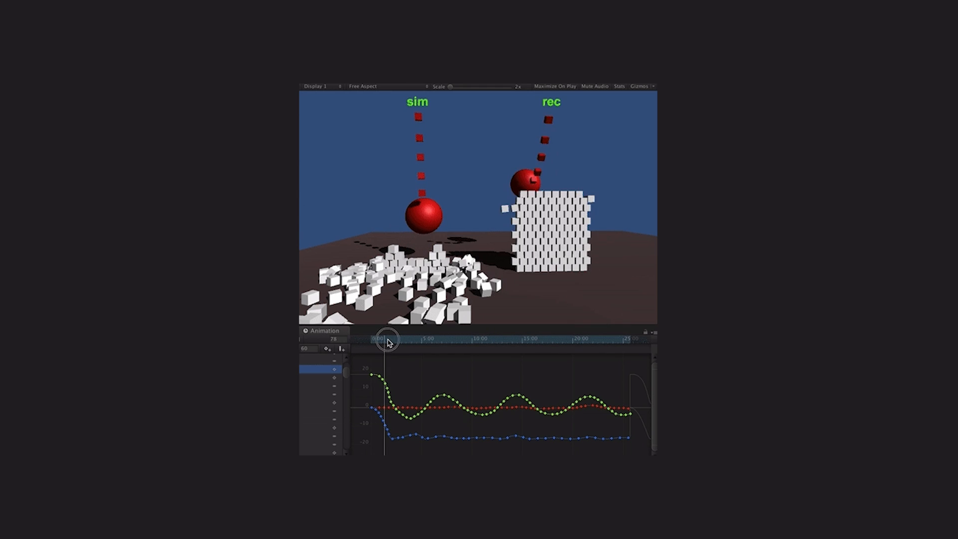
left_click_drag(388, 342, 439, 349)
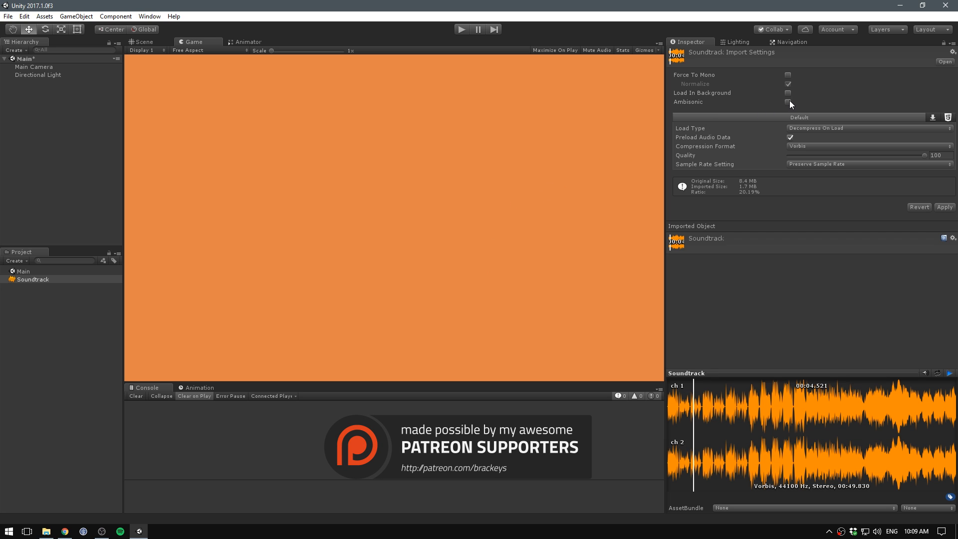
- Enable the Ambisonic import setting on the Soundtrack audio clip
left_click(787, 102)
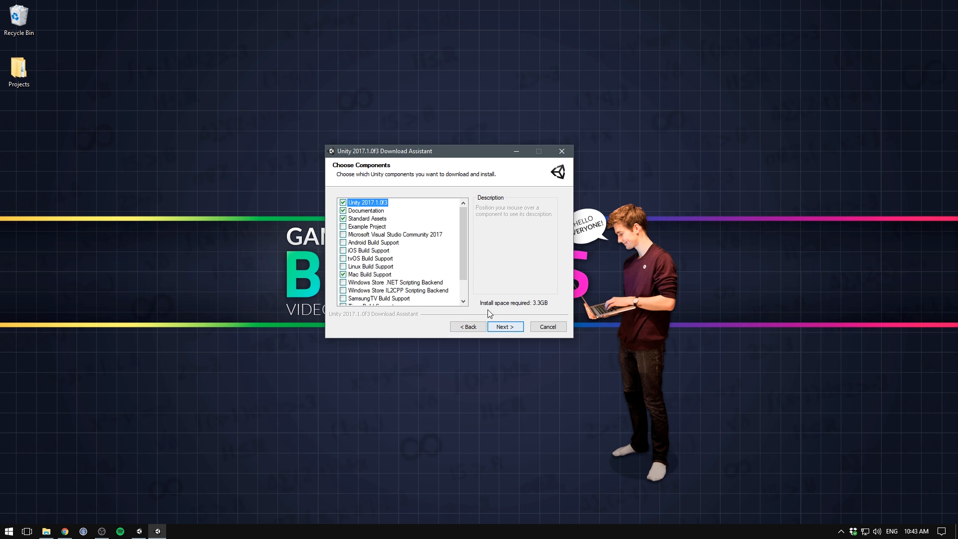
- Check Microsoft Visual Studio Community 2017 in the Download Assistant components list
left_click(342, 234)
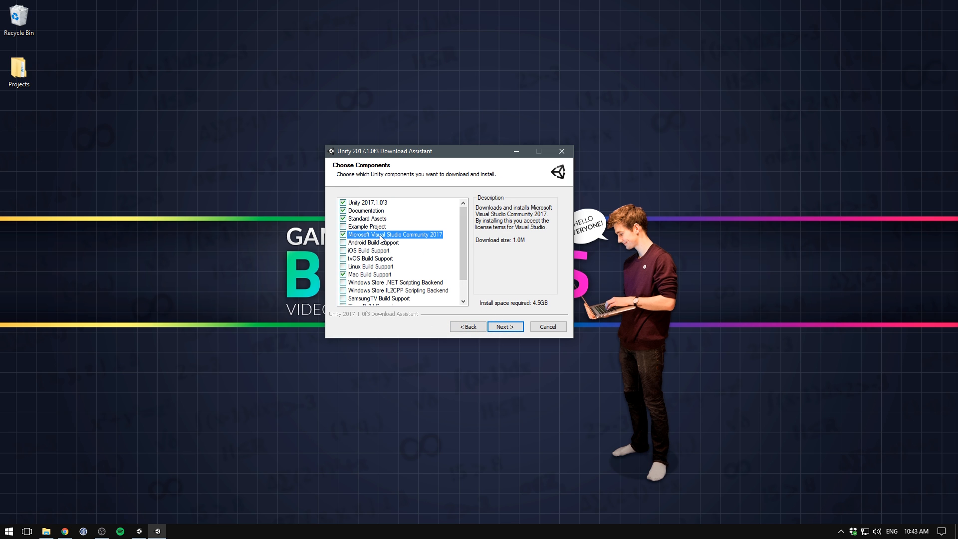
mouse_move(426, 241)
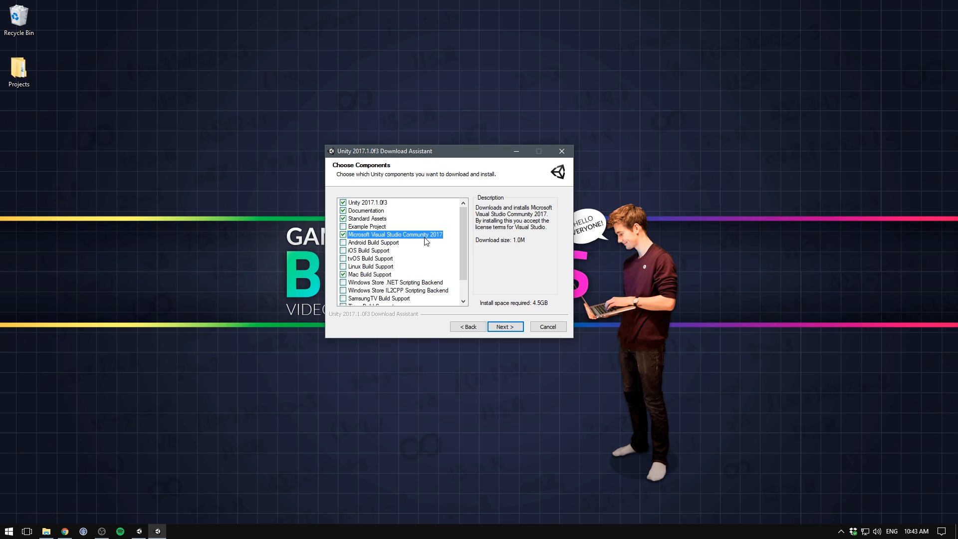
left_click(505, 326)
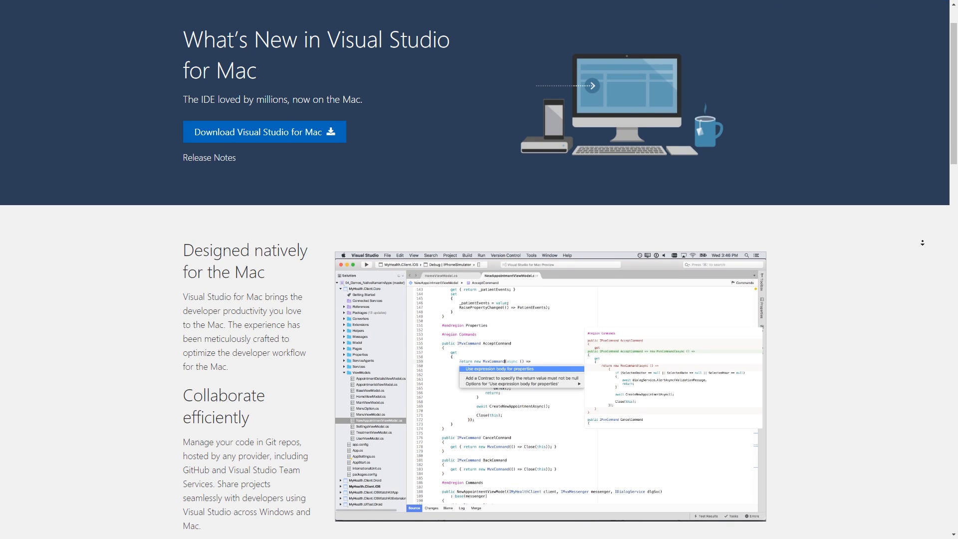
scroll("down", 3)
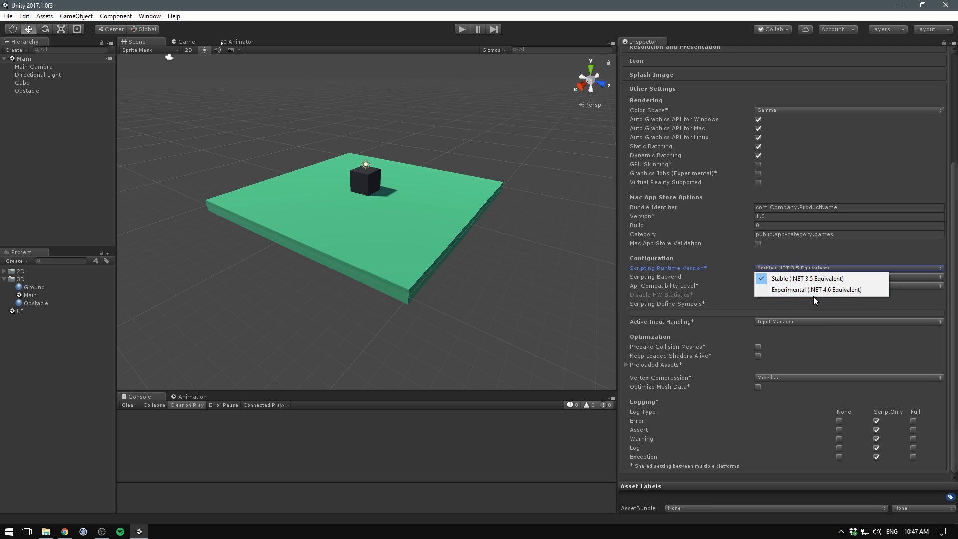
- Set Scripting Runtime Version to Experimental (.NET 4.6 Equivalent) in Player Settings
left_click(809, 279)
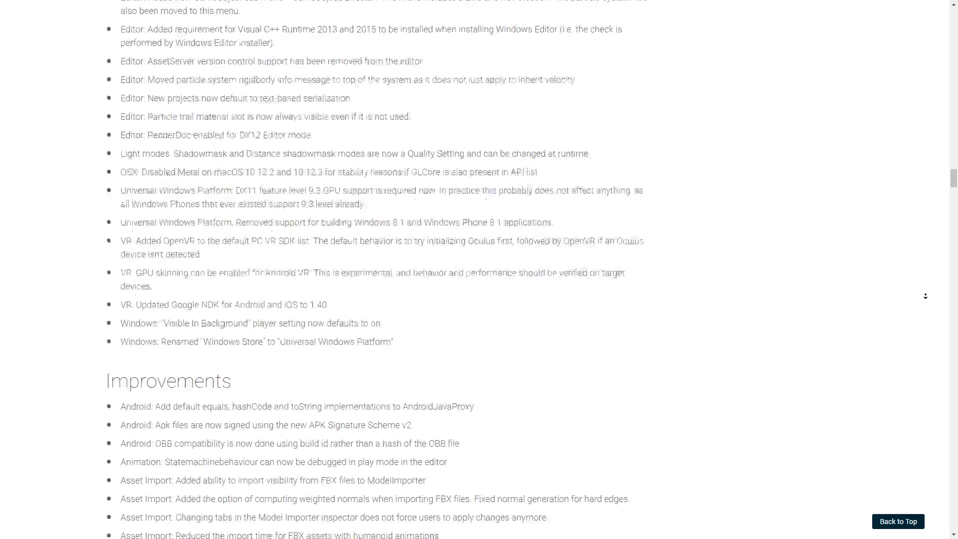
scroll("down", 3)
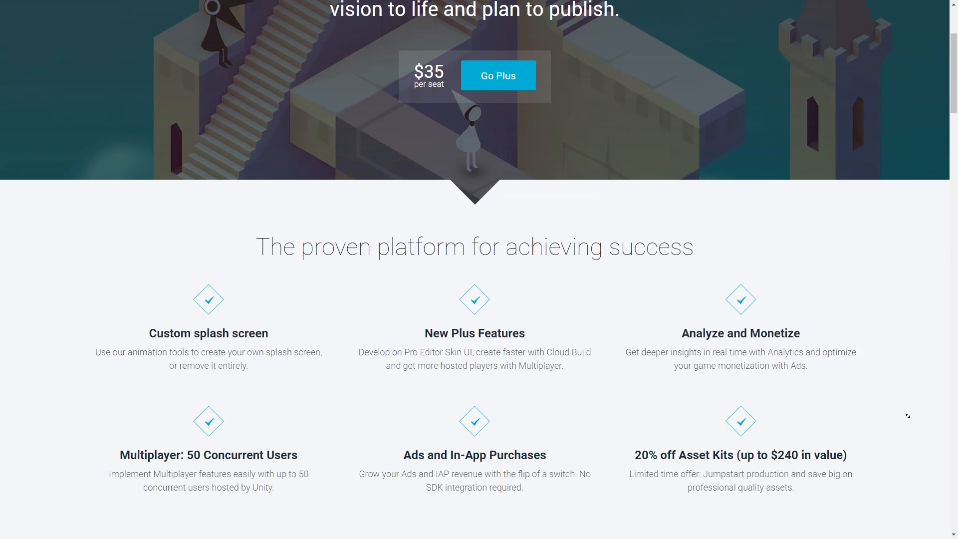
scroll("down", 3)
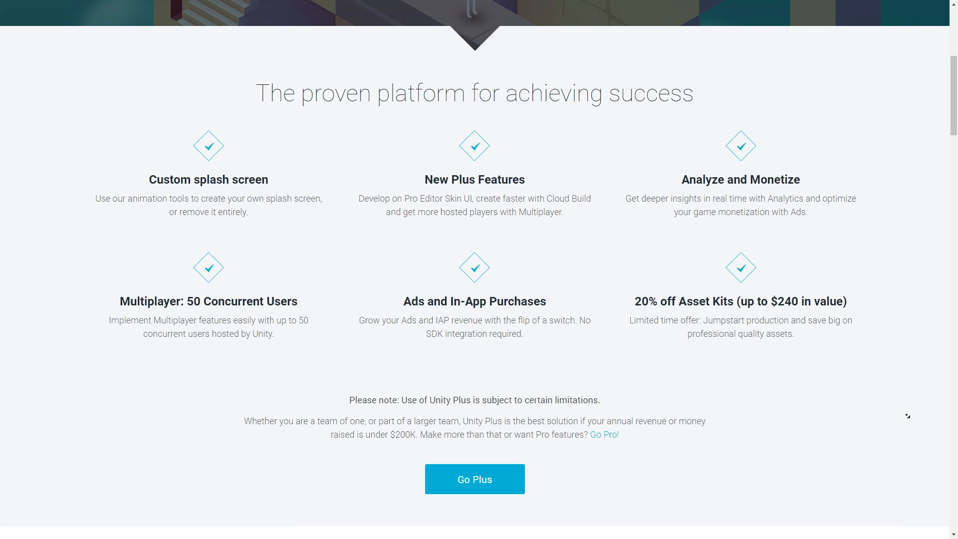
scroll("down", 3)
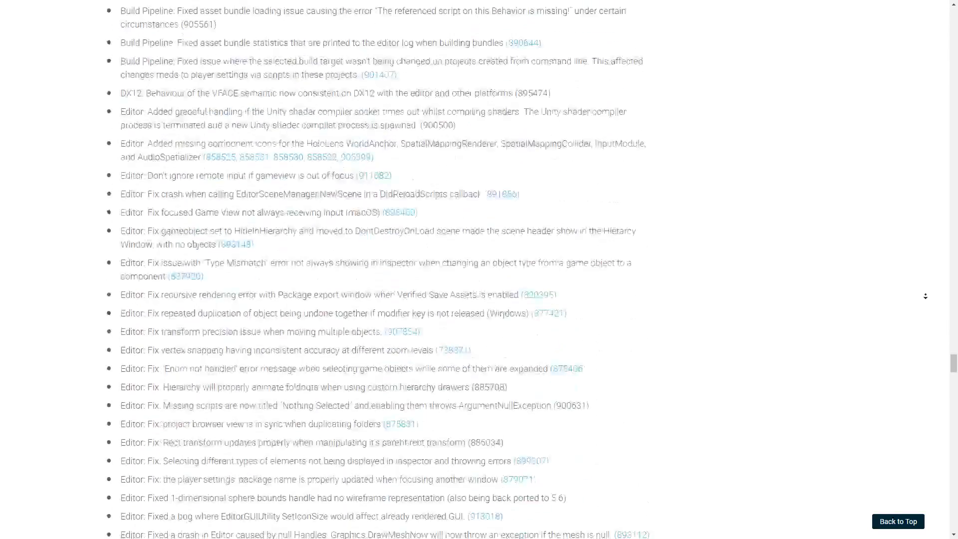
scroll("down", 3)
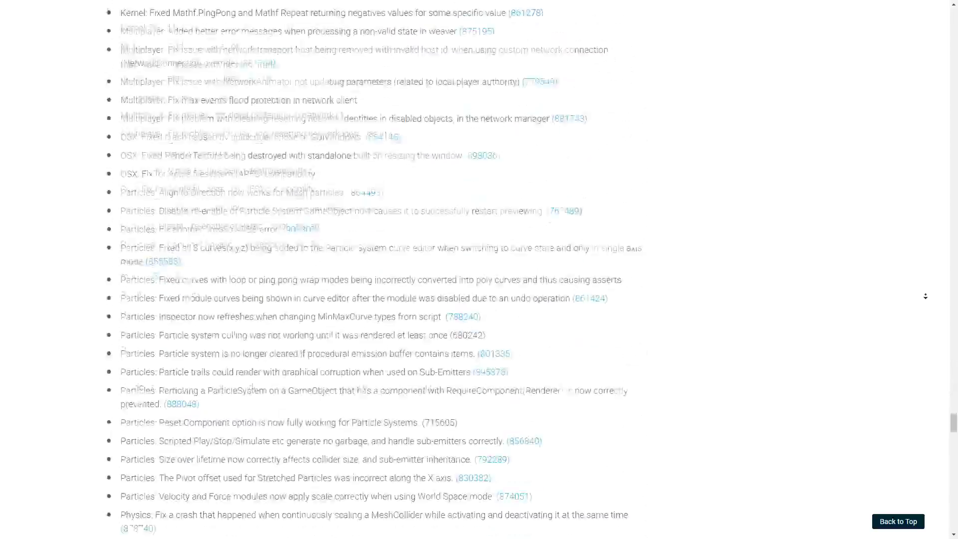